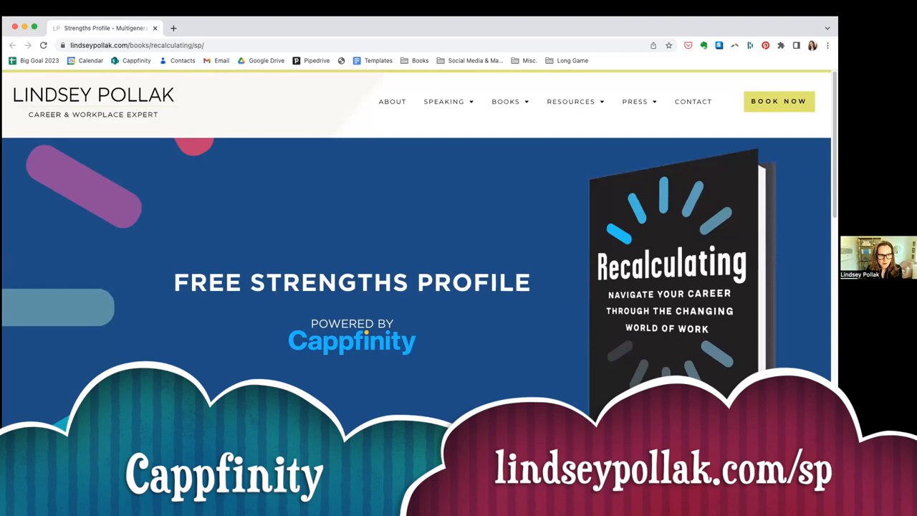
{"action": "scroll", "scroll_direction": "down", "scroll_amount": 3}
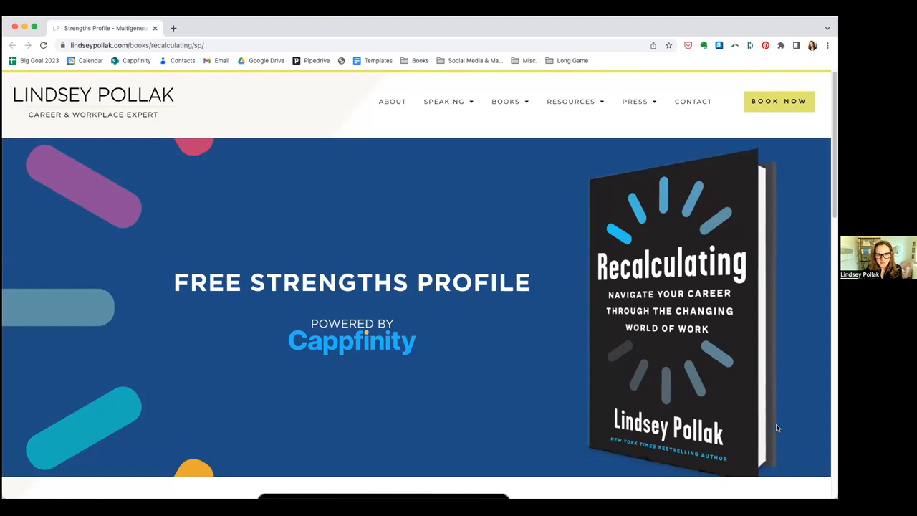
{"action": "scroll", "scroll_direction": "down", "scroll_amount": 3}
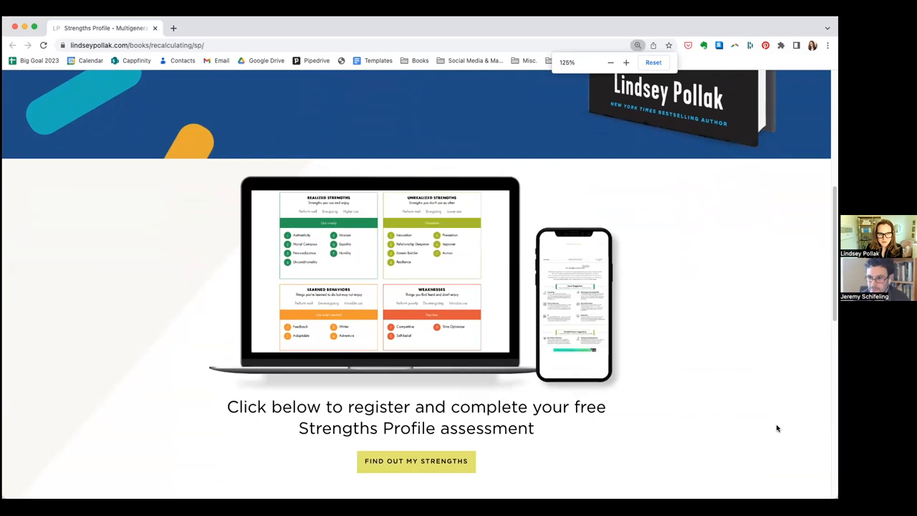
{"action": "scroll", "scroll_direction": "down", "scroll_amount": 3}
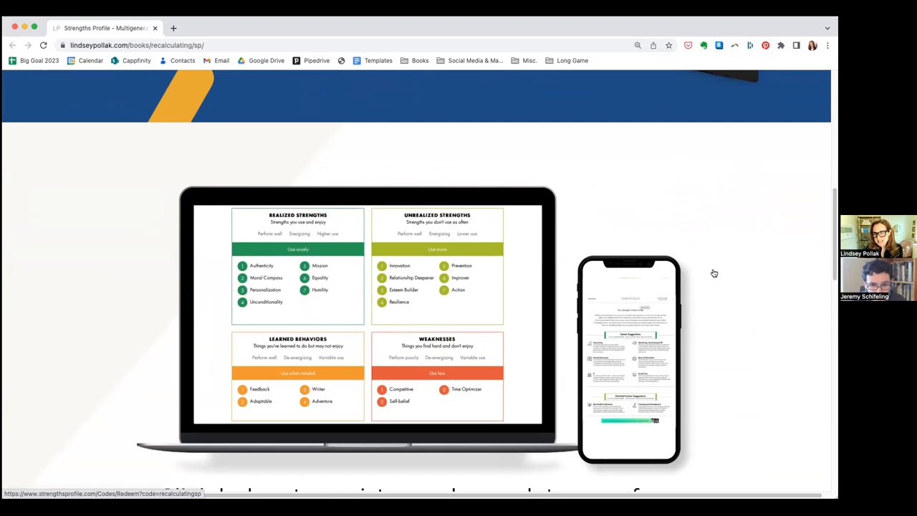
{"action": "mouse_move", "coordinate": [717, 278]}
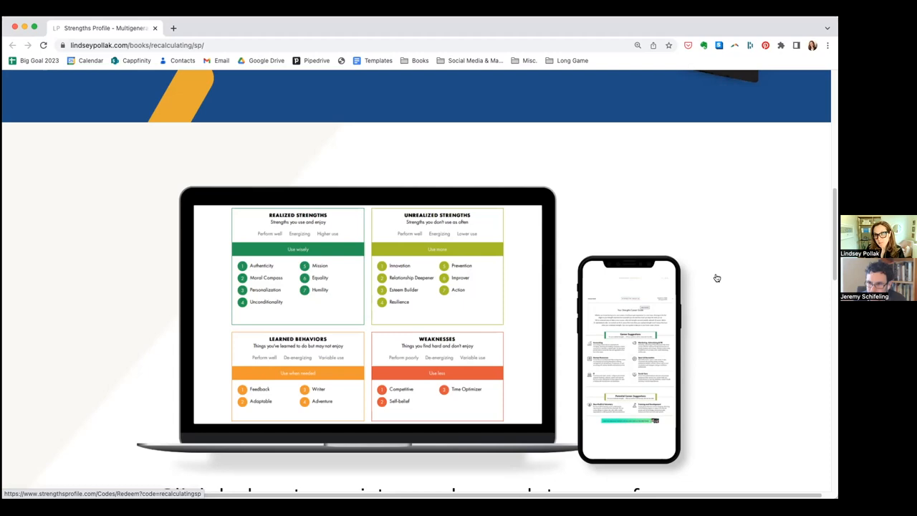
{"action": "scroll", "scroll_direction": "down", "scroll_amount": 3}
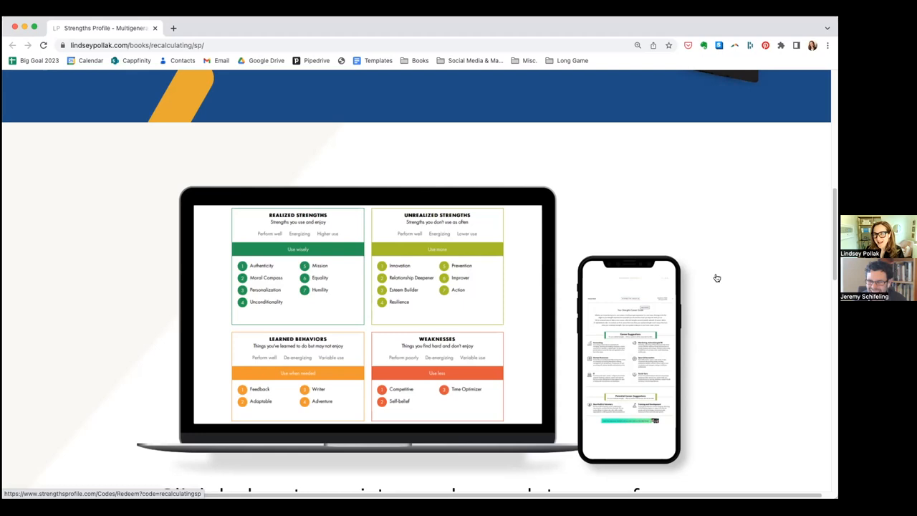
{"action": "scroll", "scroll_direction": "down", "scroll_amount": 3}
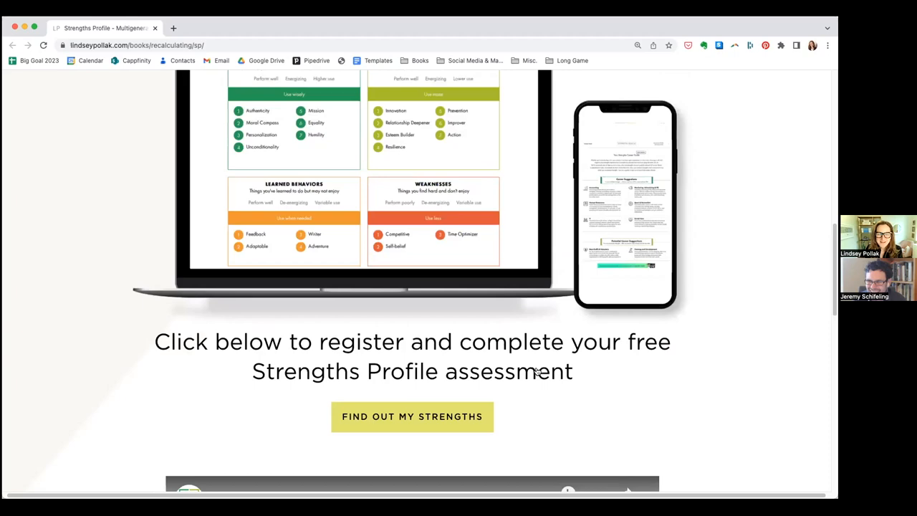
{"action": "scroll", "scroll_direction": "up", "scroll_amount": 3}
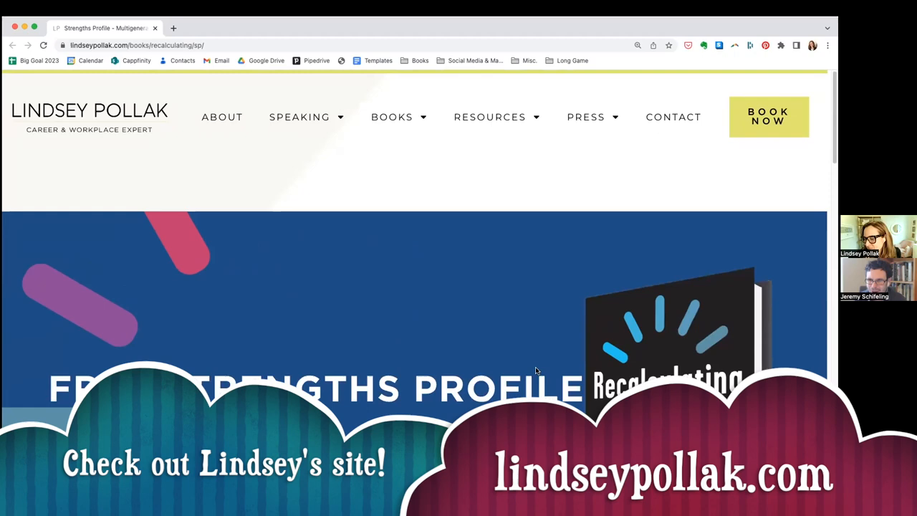